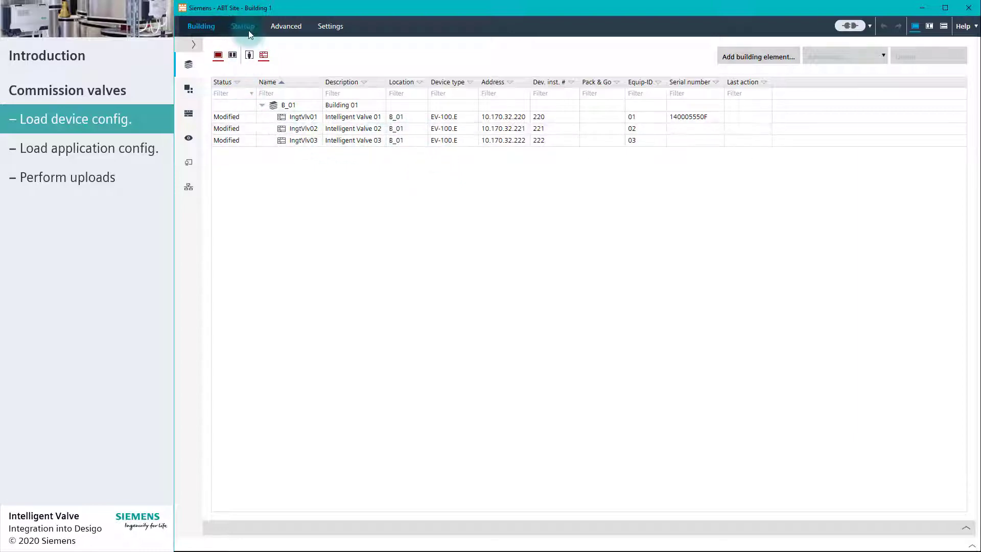
- Show the Startup workspace listing the three engineered intelligent valves
{"action": "left_click", "coordinate": [243, 25]}
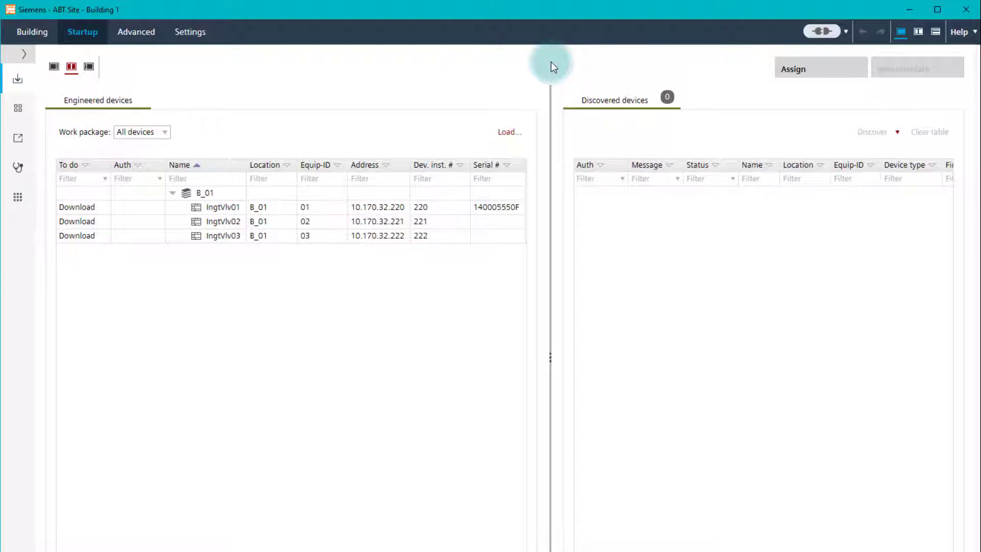
- Open the connection settings dropdown for reaching site devices
{"action": "left_click", "coordinate": [846, 31]}
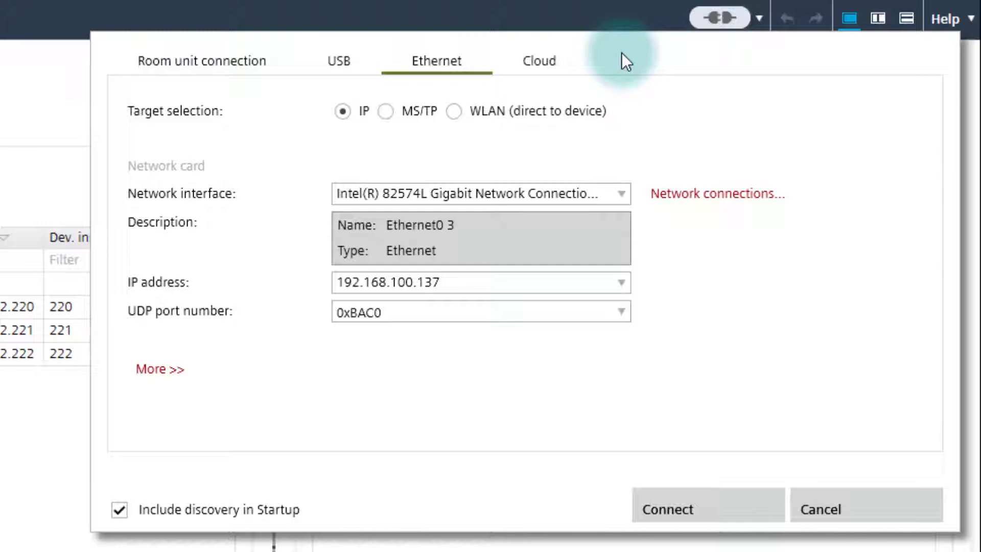
{"action": "mouse_move", "coordinate": [638, 151]}
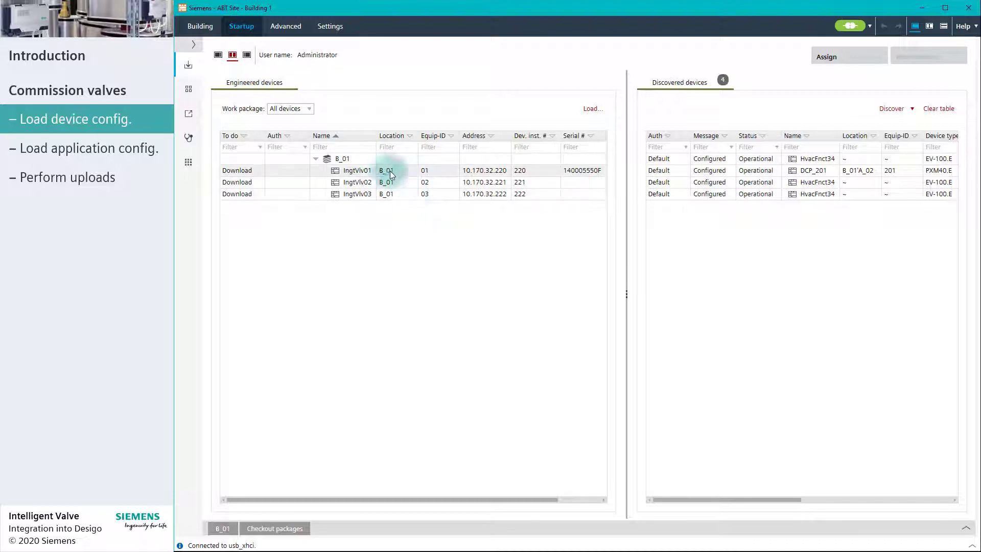
- Load only the device network configuration into valve IngtVlv01
{"action": "left_click", "coordinate": [385, 170]}
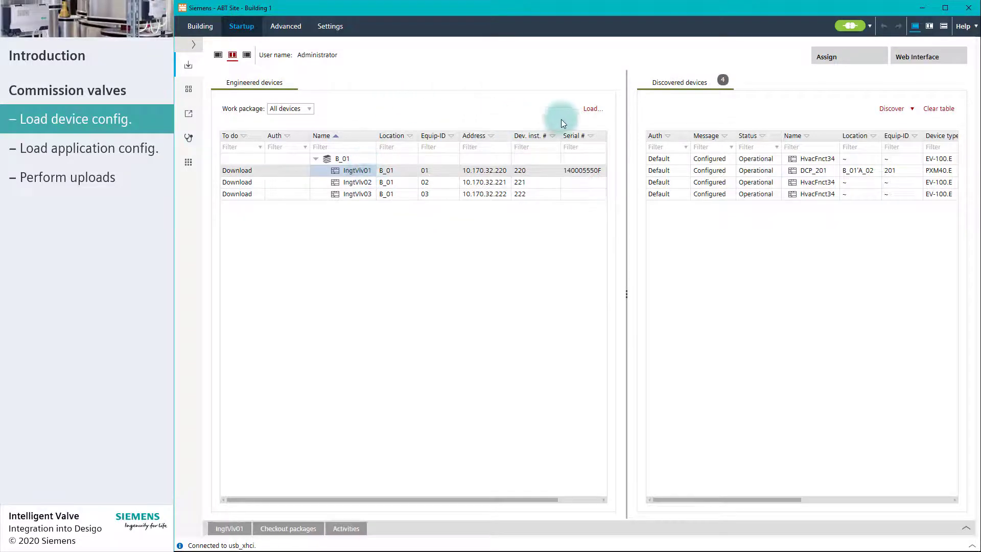
{"action": "left_click", "coordinate": [592, 108]}
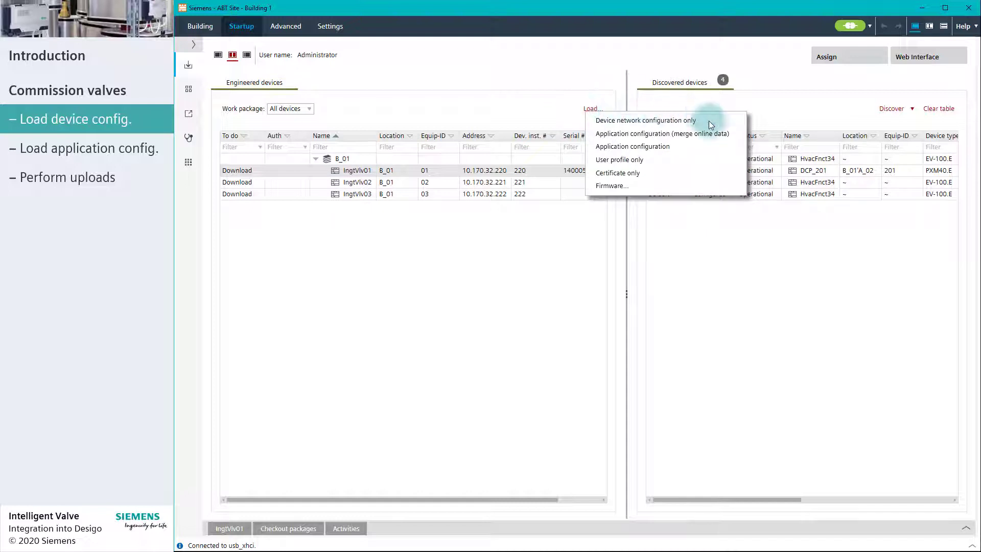
{"action": "left_click", "coordinate": [645, 120]}
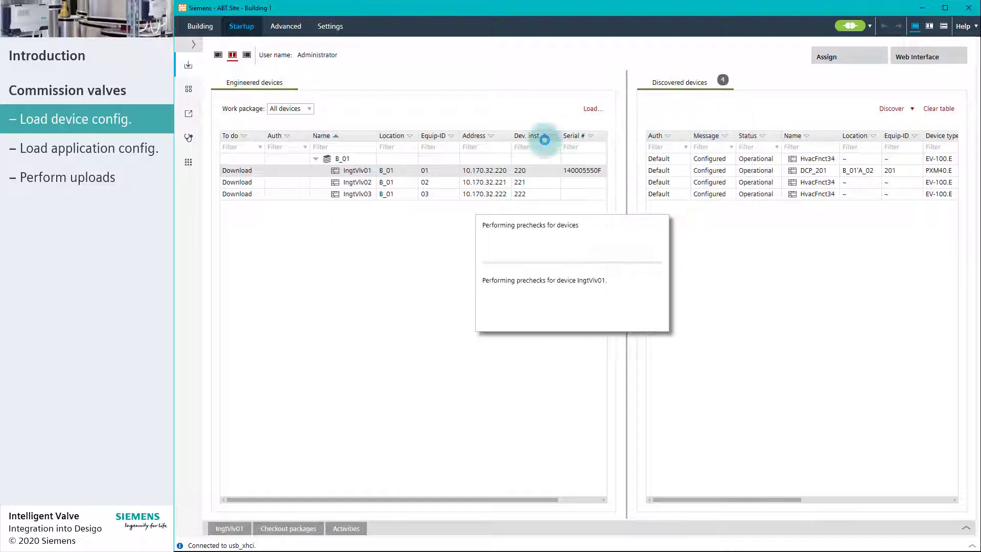
{"action": "mouse_move", "coordinate": [454, 226]}
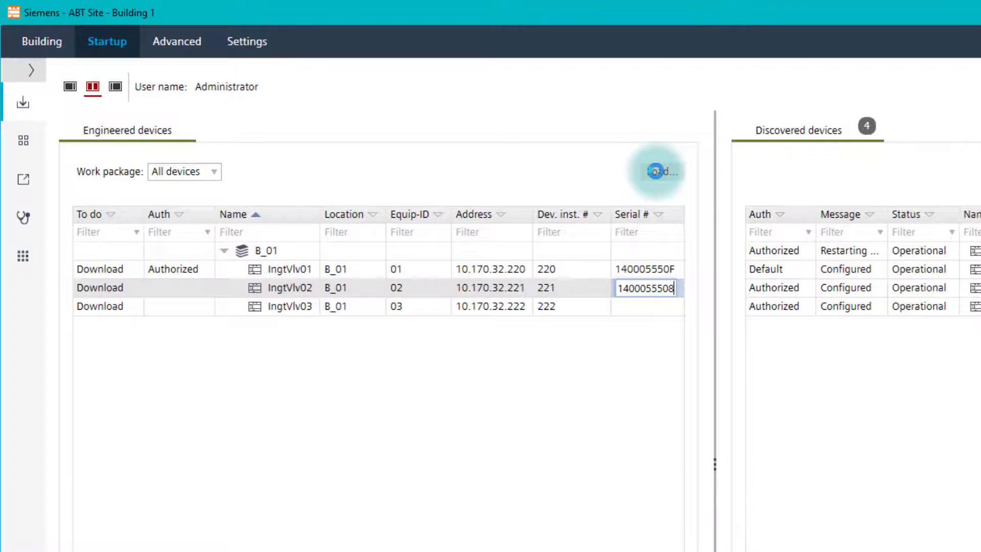
- Load only the device network configuration into valve IngtVlv02
{"action": "left_click", "coordinate": [657, 171]}
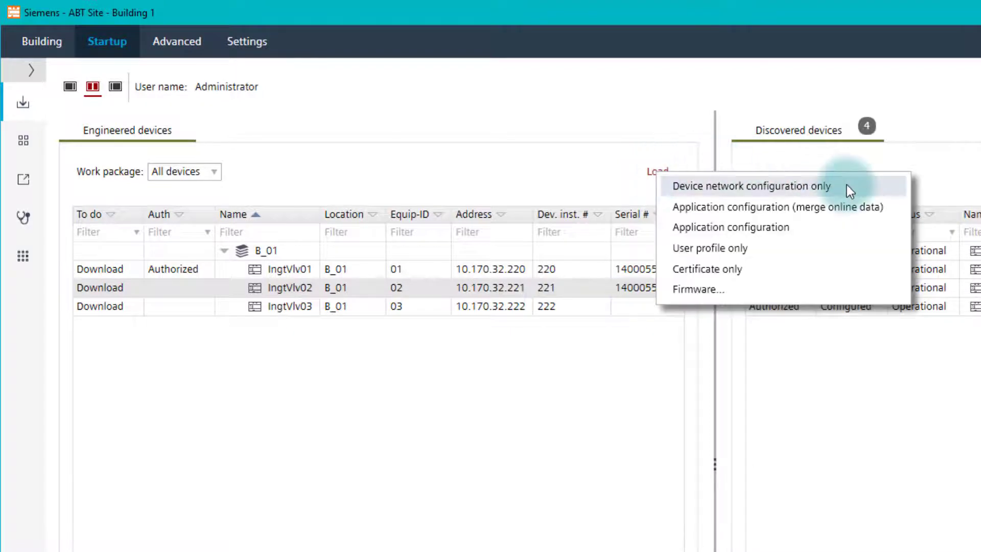
{"action": "left_click", "coordinate": [750, 186]}
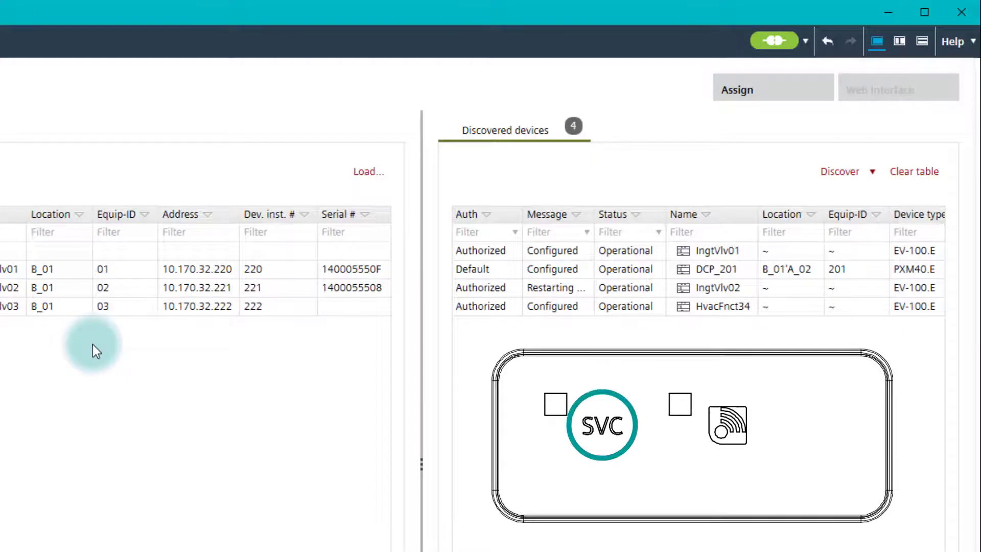
{"action": "left_click", "coordinate": [601, 424]}
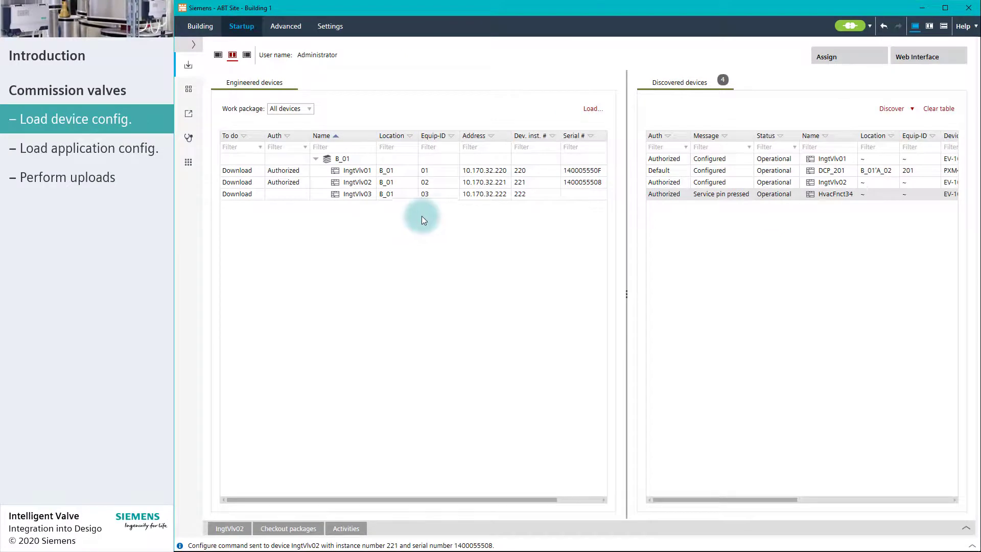
{"action": "left_click", "coordinate": [835, 194]}
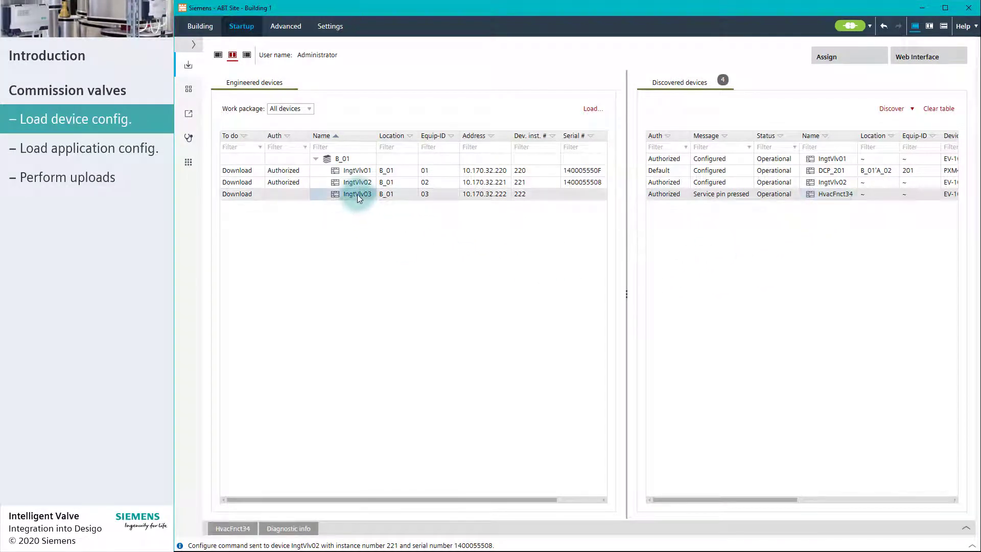
{"action": "left_click", "coordinate": [358, 193]}
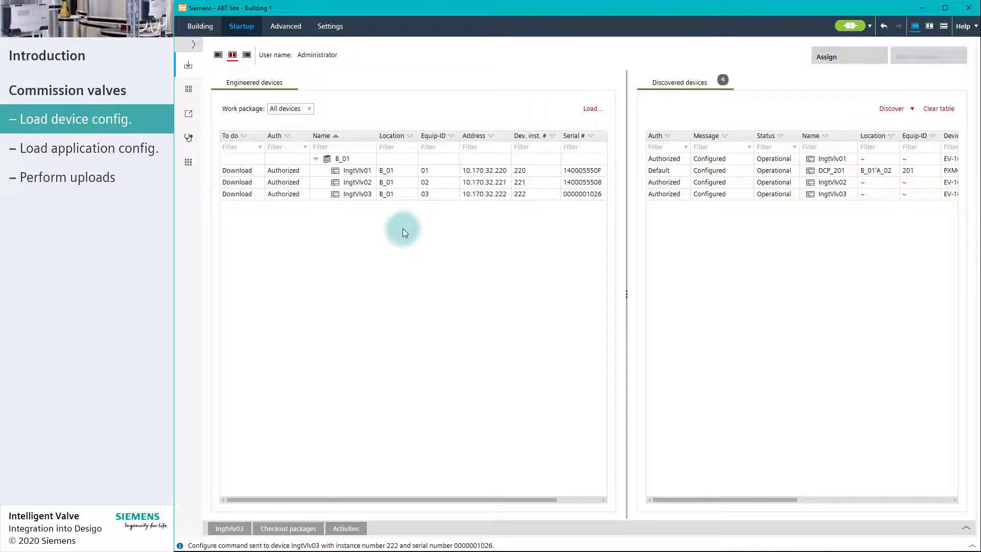
{"action": "left_click", "coordinate": [87, 149]}
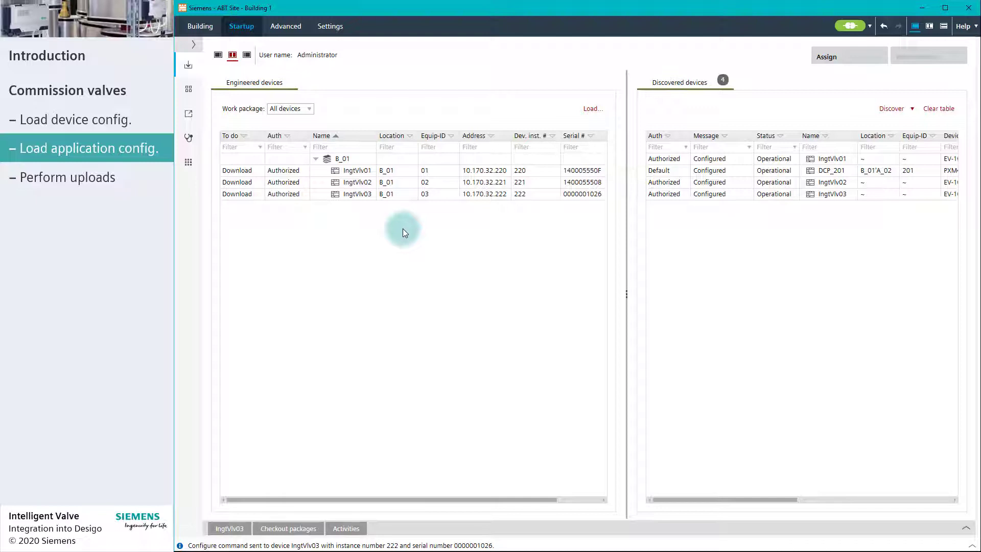
- Load the application configuration into IngtVlv01–03 and hide the activity log
{"action": "left_click", "coordinate": [358, 170]}
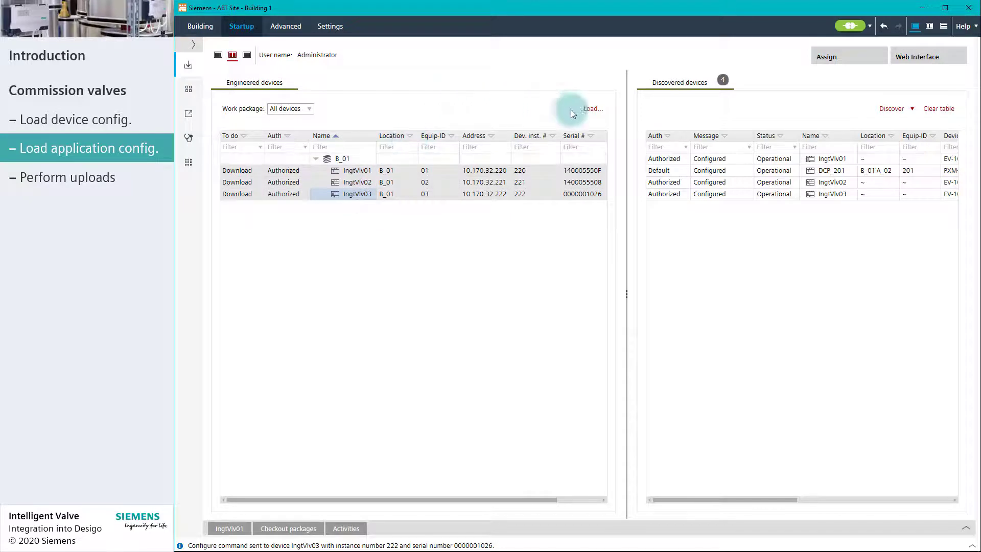
{"action": "left_click", "coordinate": [591, 108]}
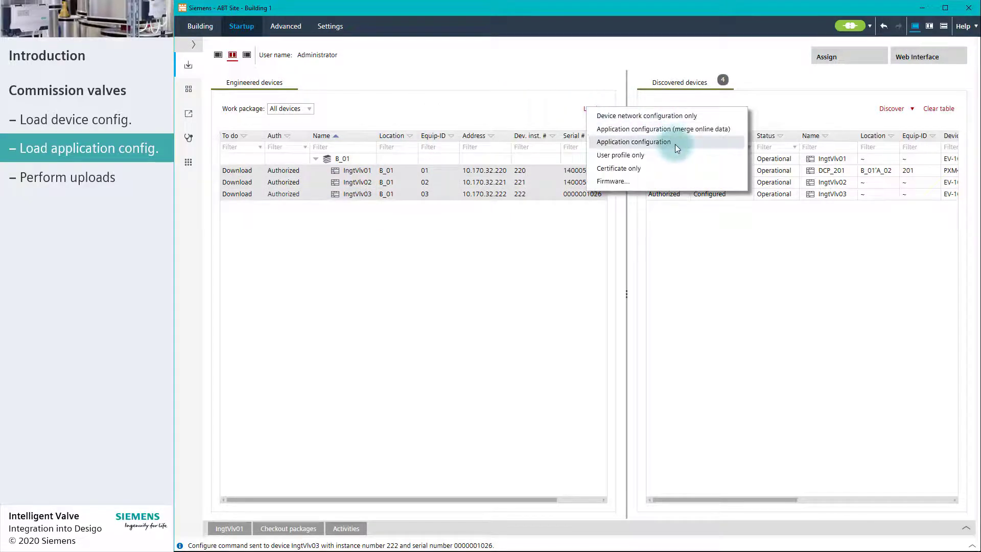
{"action": "left_click", "coordinate": [633, 141]}
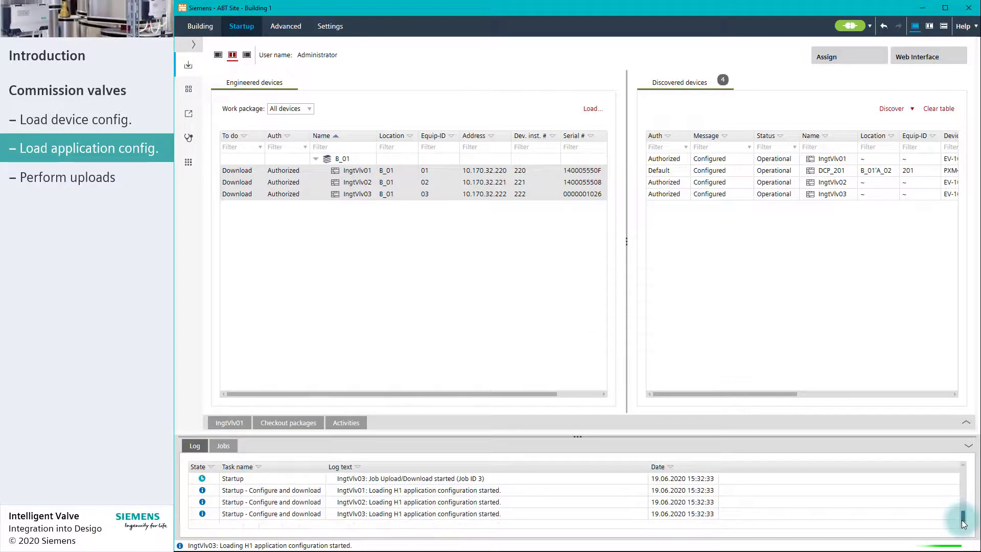
{"action": "left_click", "coordinate": [965, 423]}
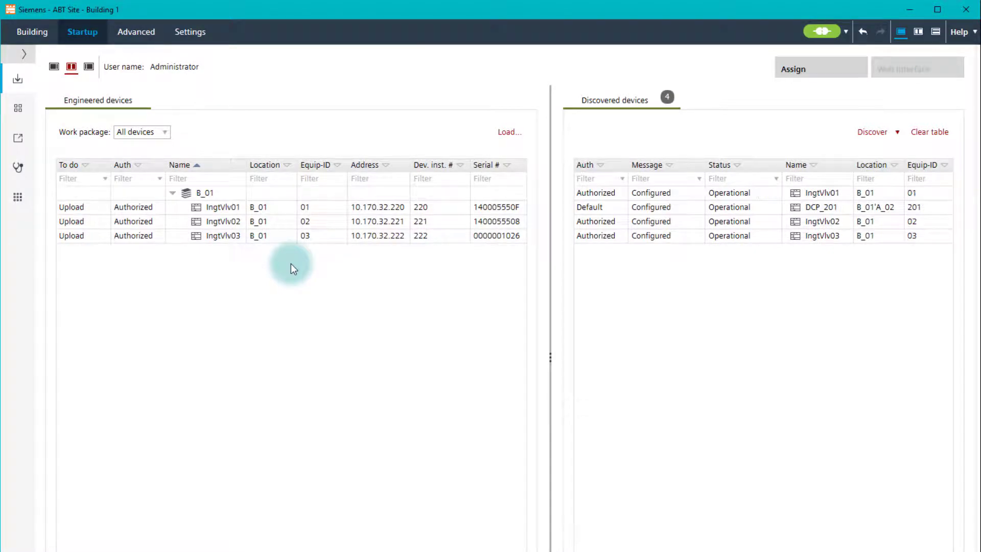
- Select IngtVlv01–03 and confirm uploading their application configuration
{"action": "left_click", "coordinate": [19, 53]}
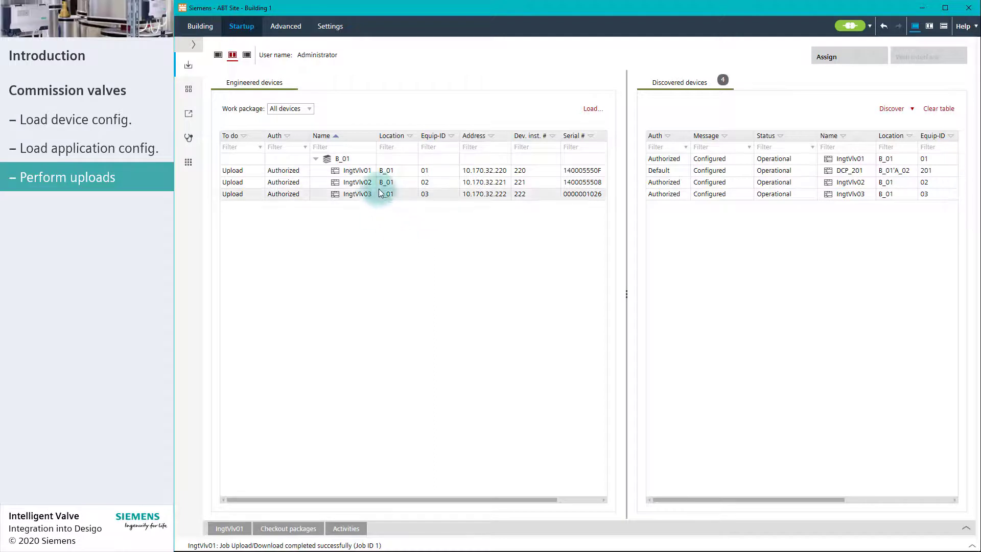
{"action": "left_click", "coordinate": [357, 194]}
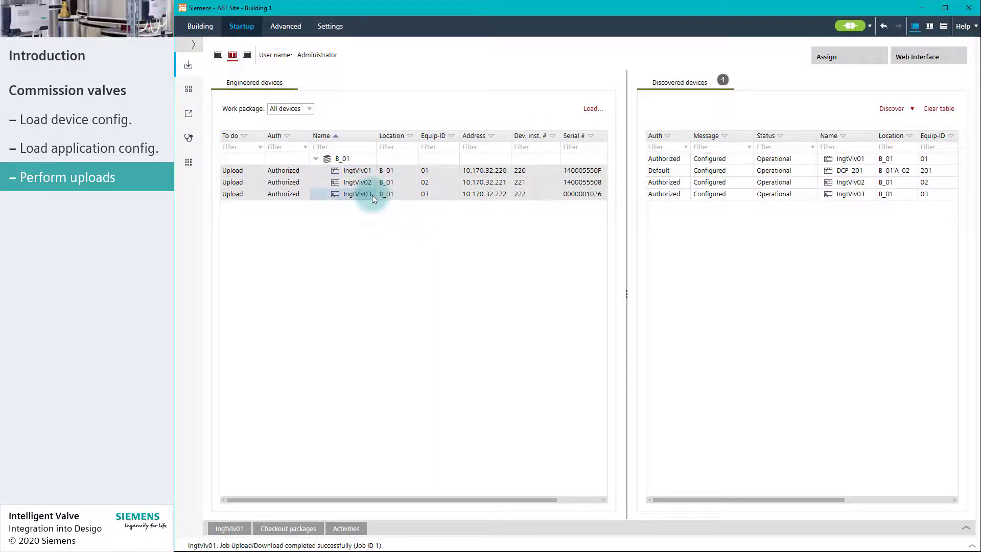
{"action": "right_click", "coordinate": [357, 193]}
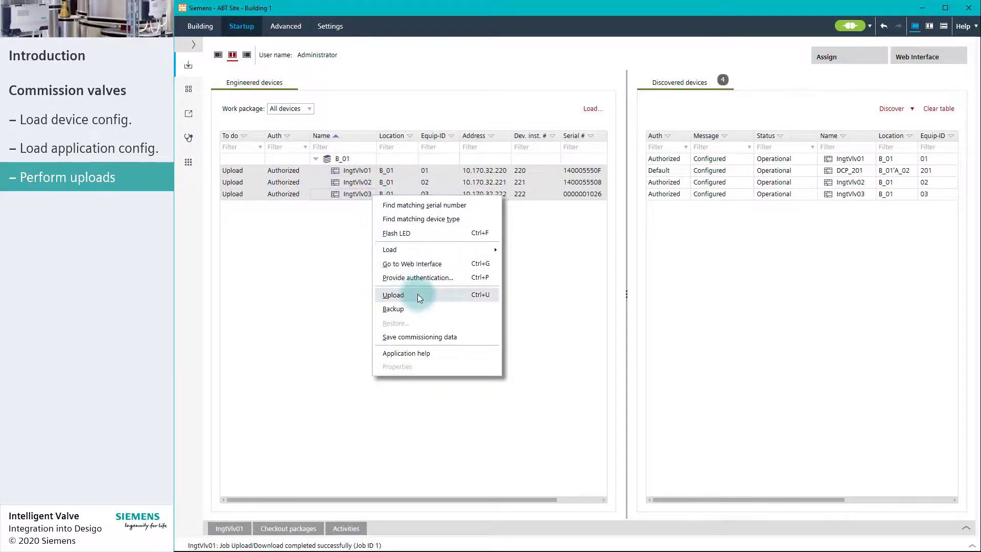
{"action": "left_click", "coordinate": [393, 295]}
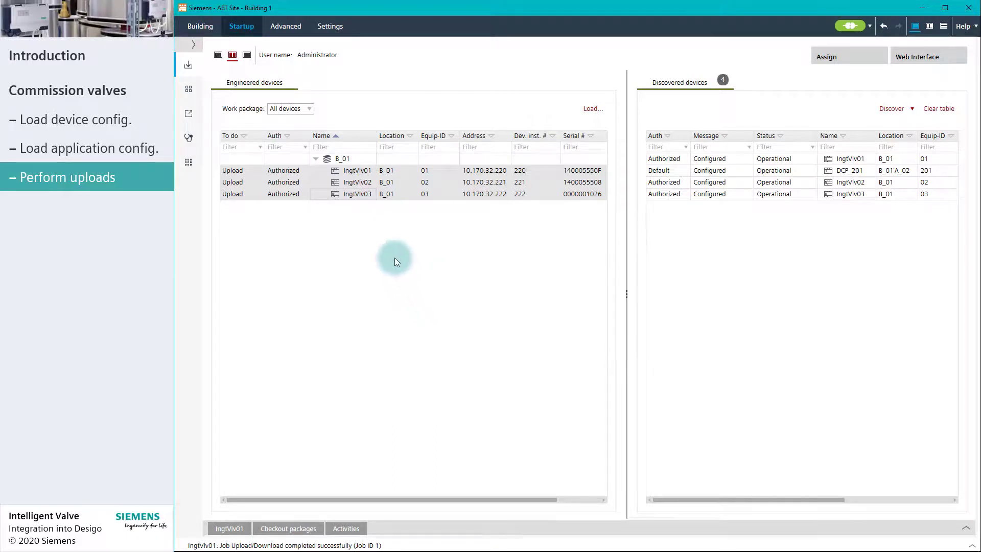
{"action": "left_click", "coordinate": [358, 193]}
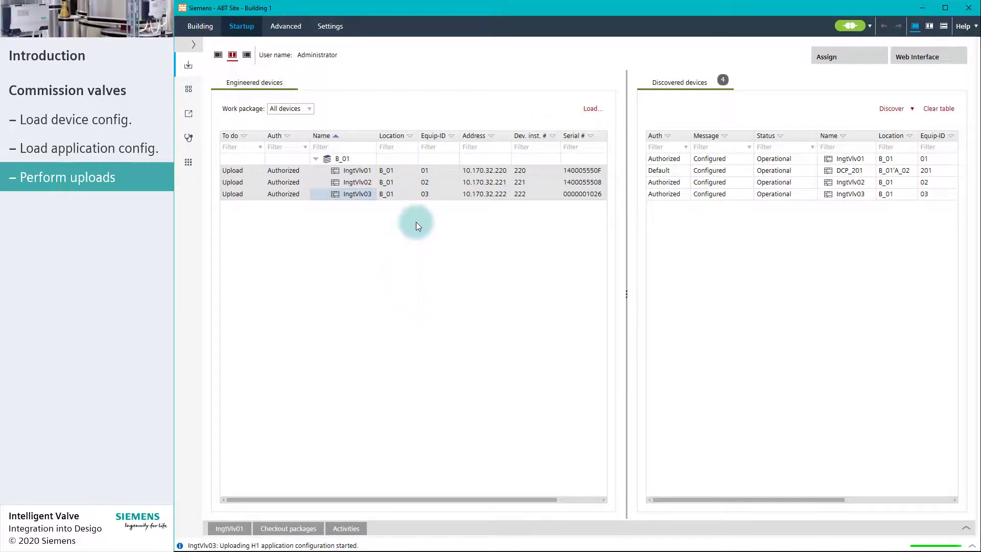